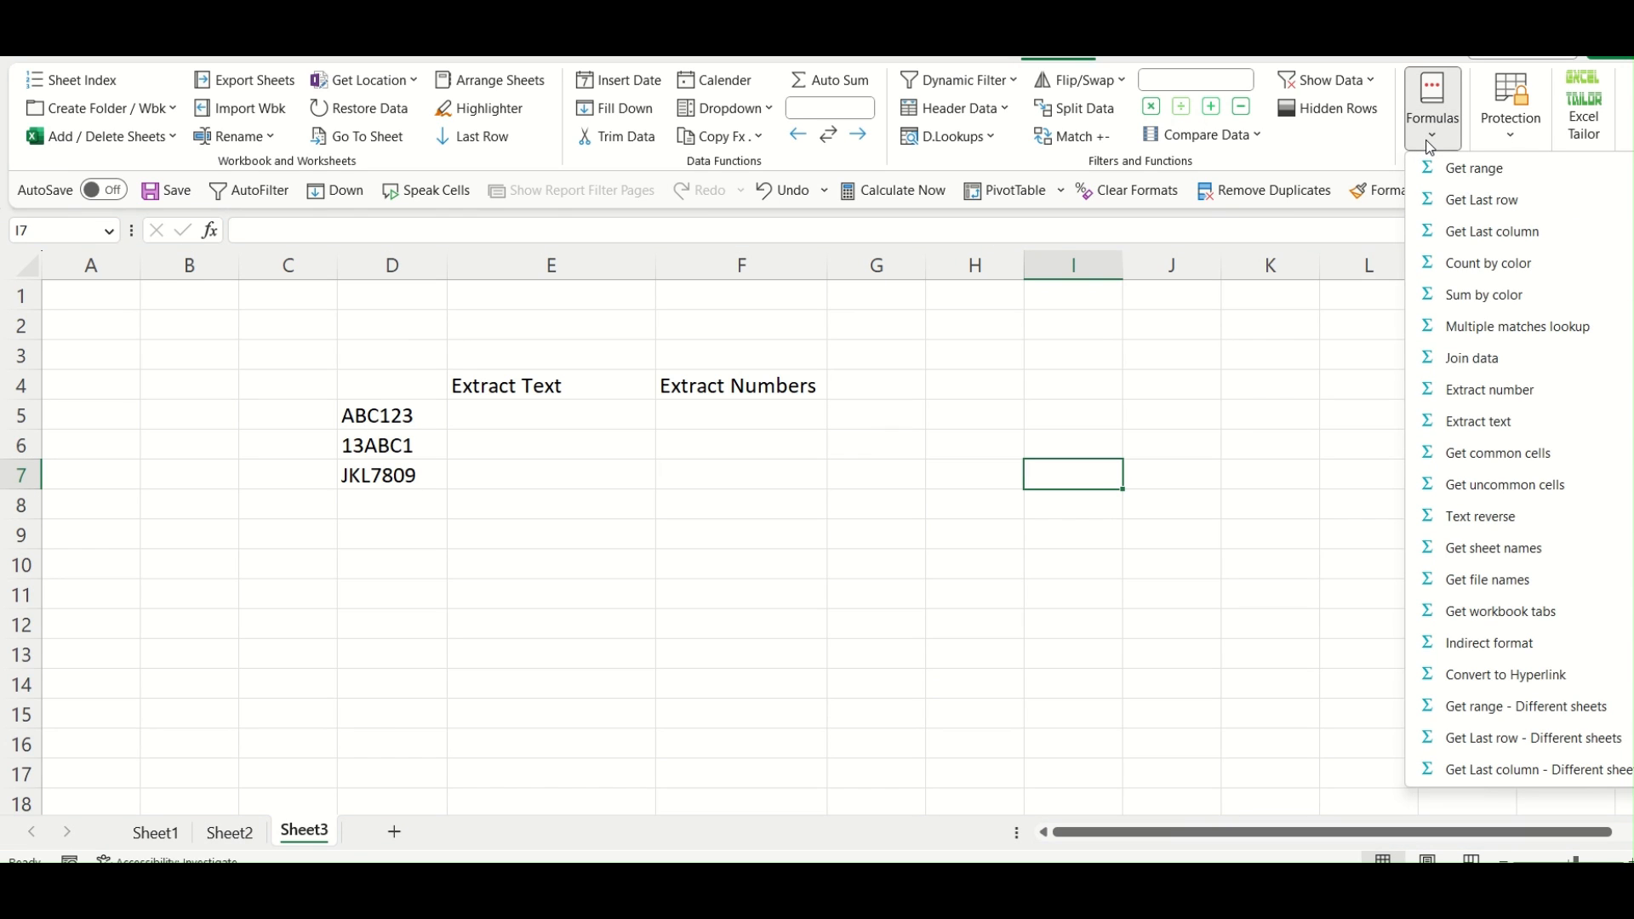
mouse_move(1490, 389)
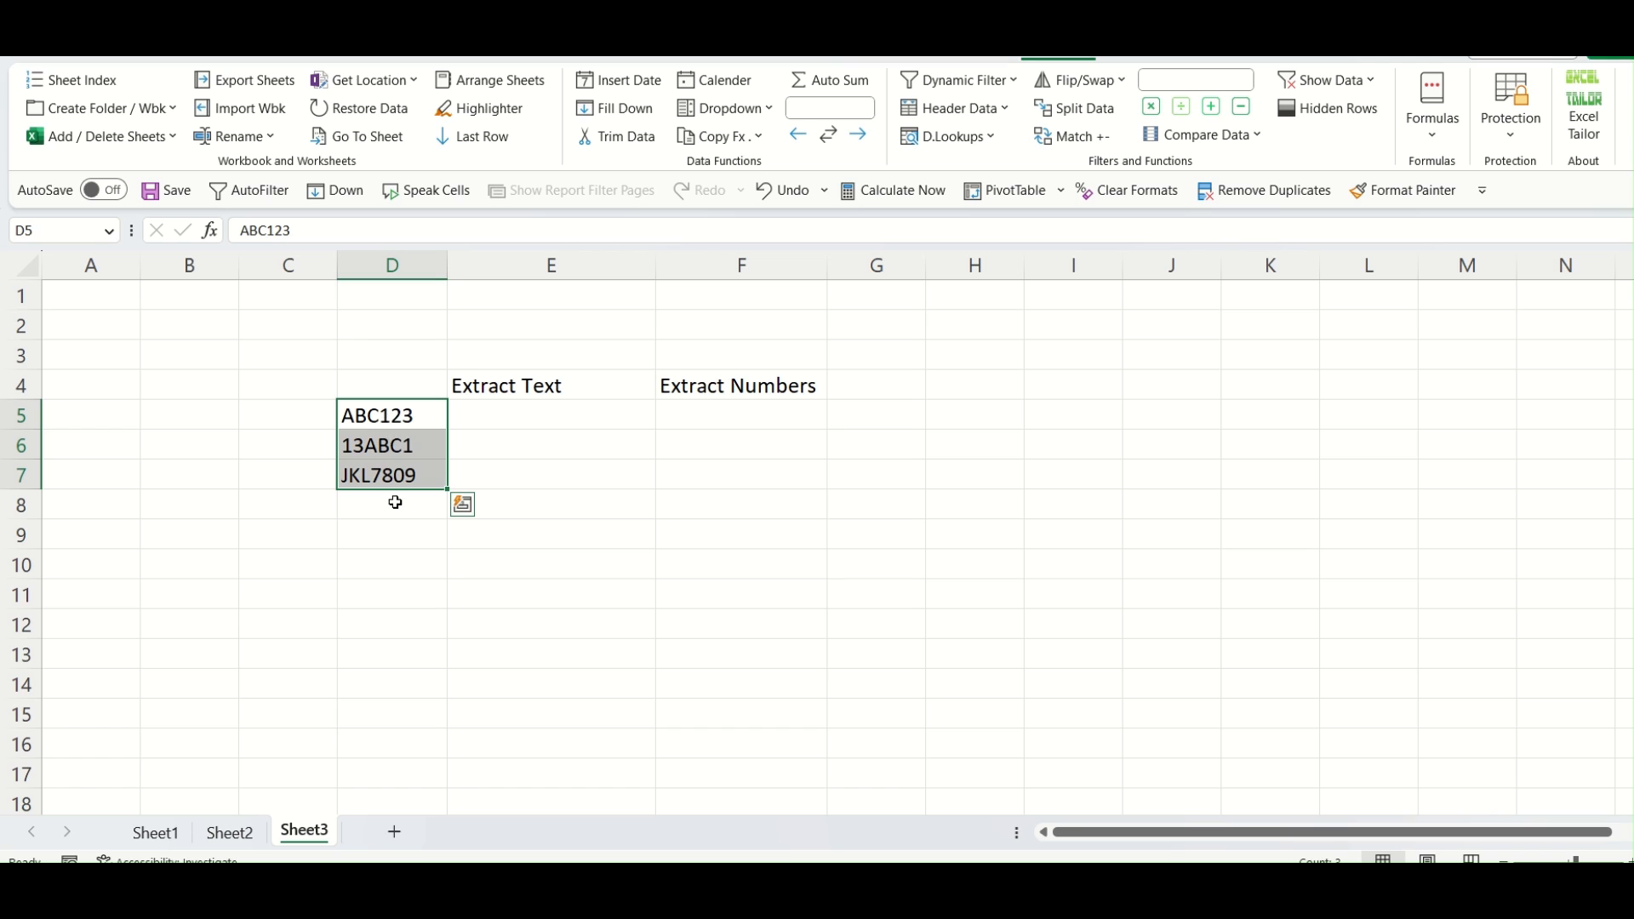
Add an Extract Text formula in E5 that reads D5, so E5 shows ABC.
click(550, 415)
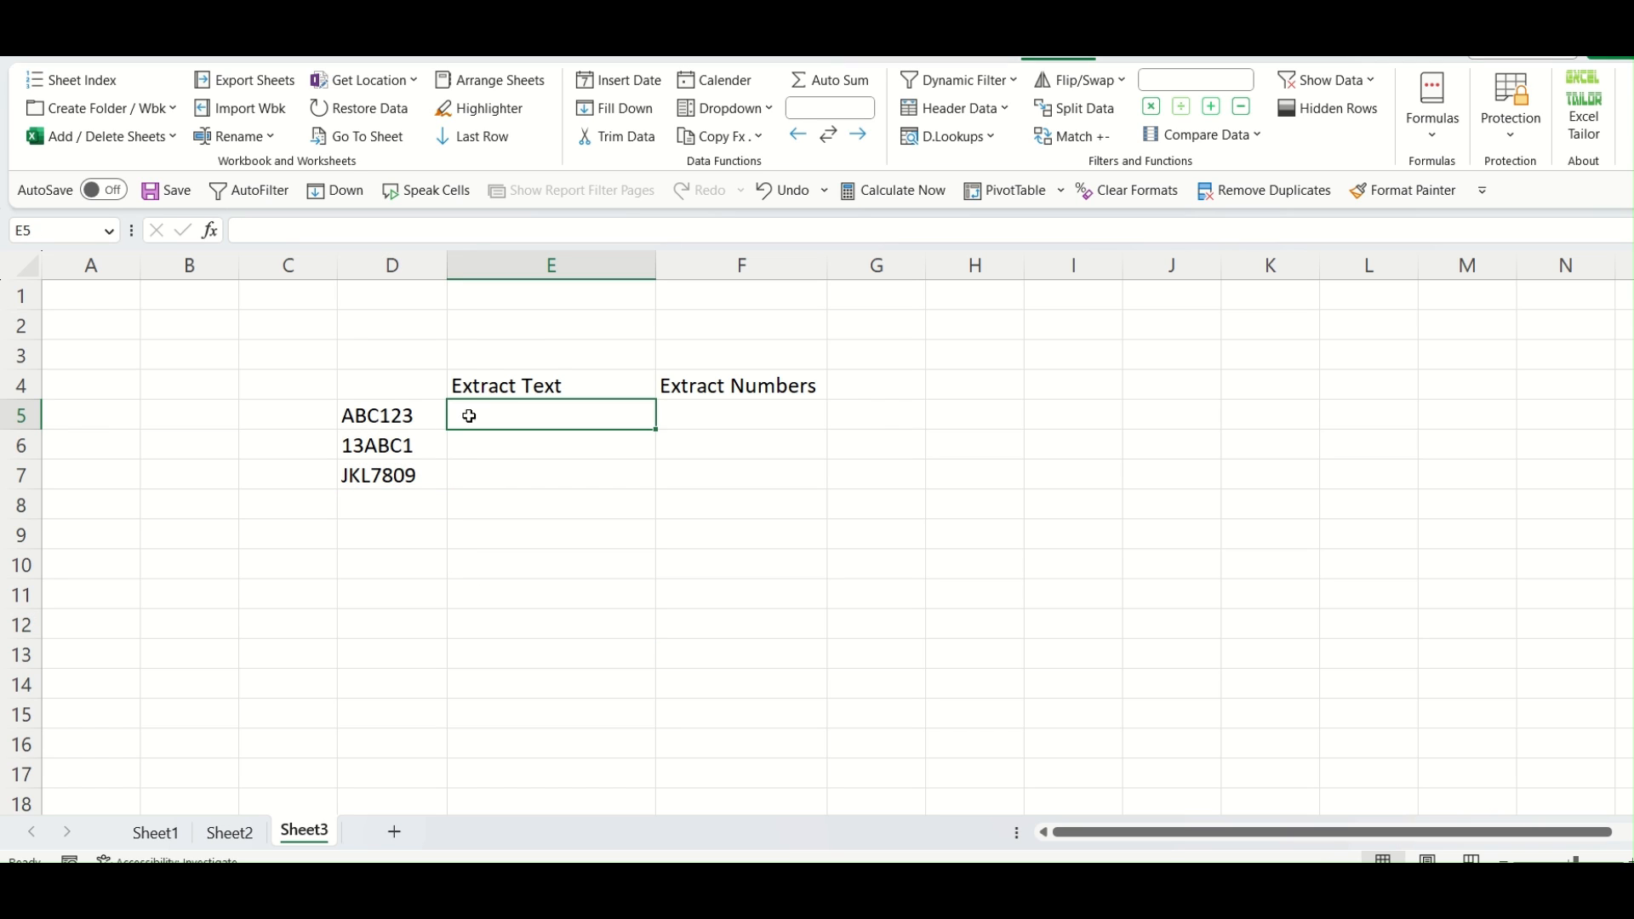
click(392, 415)
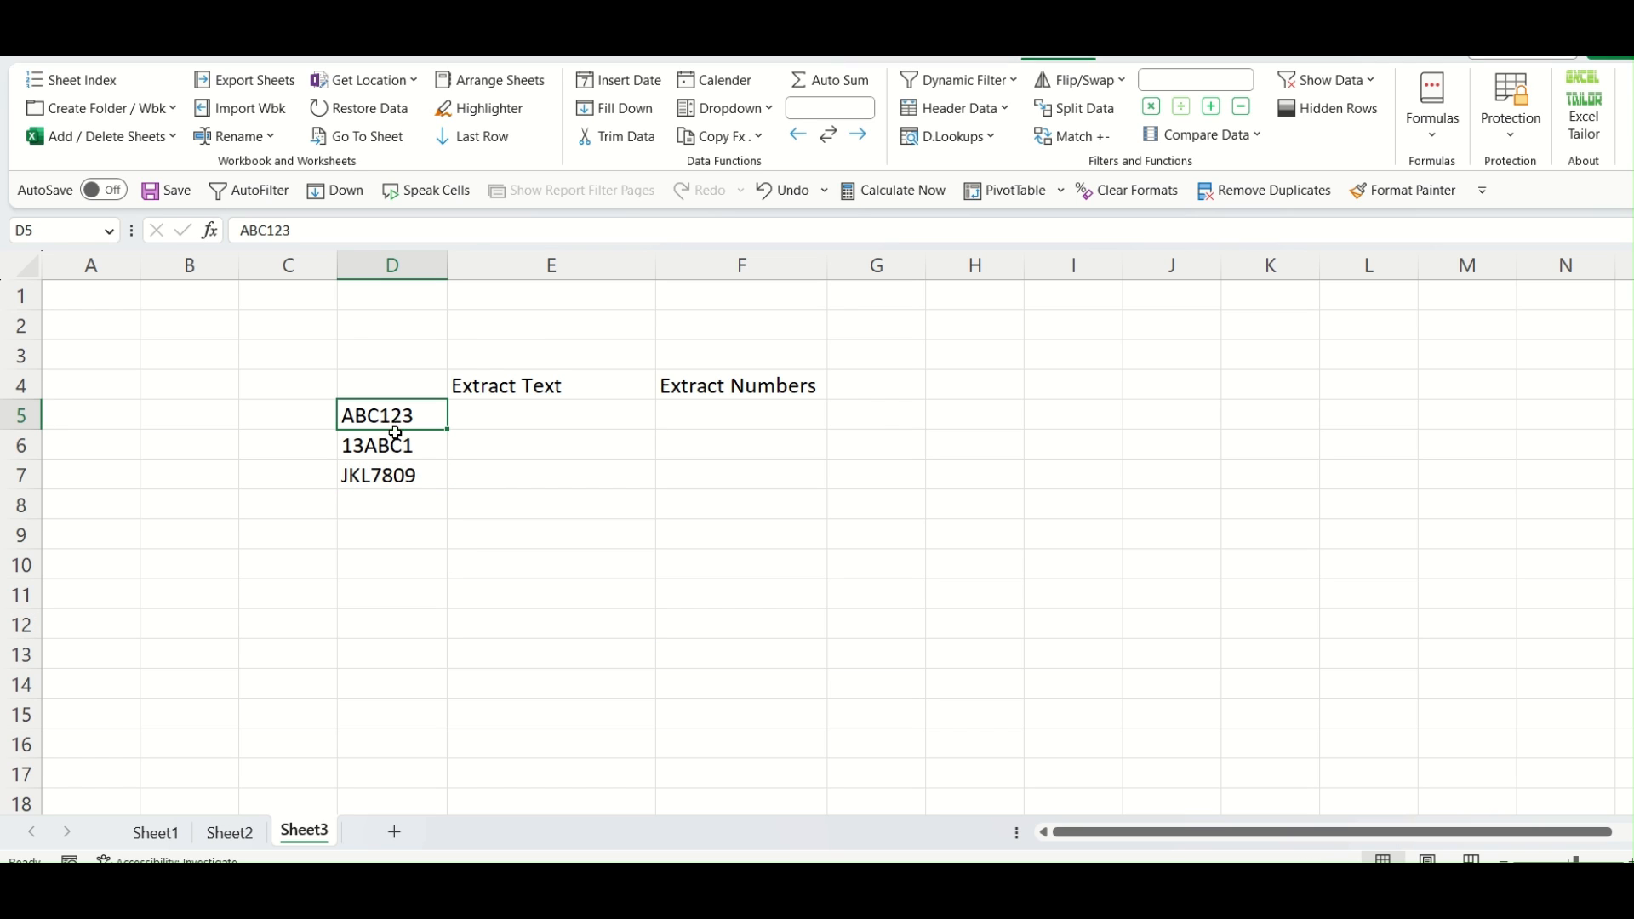
click(550, 563)
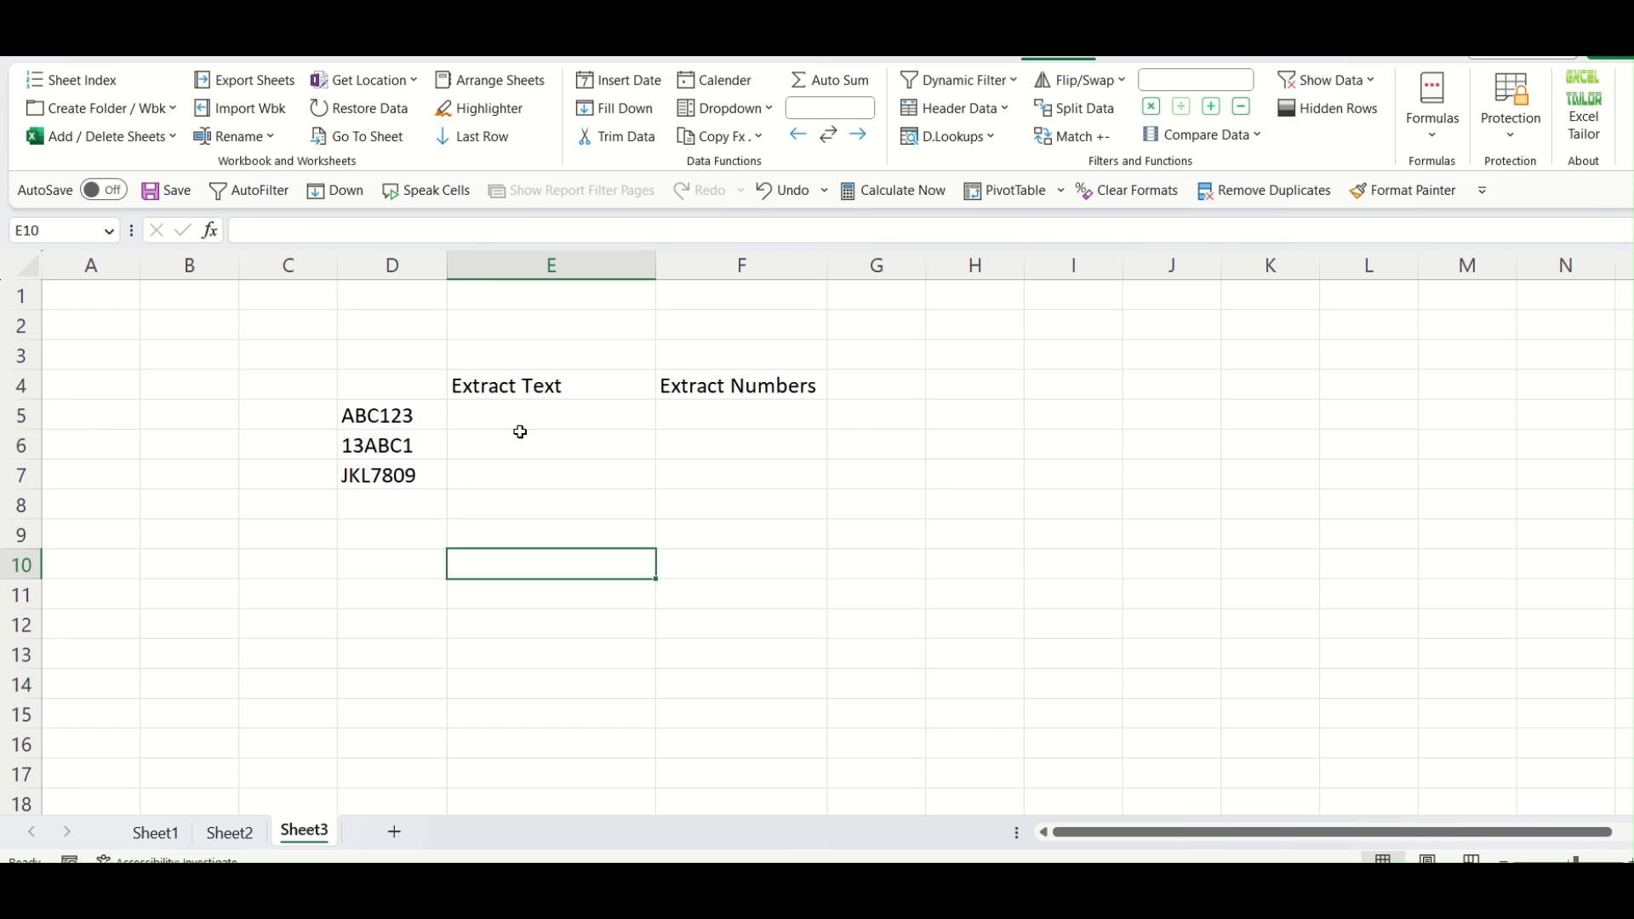
click(550, 414)
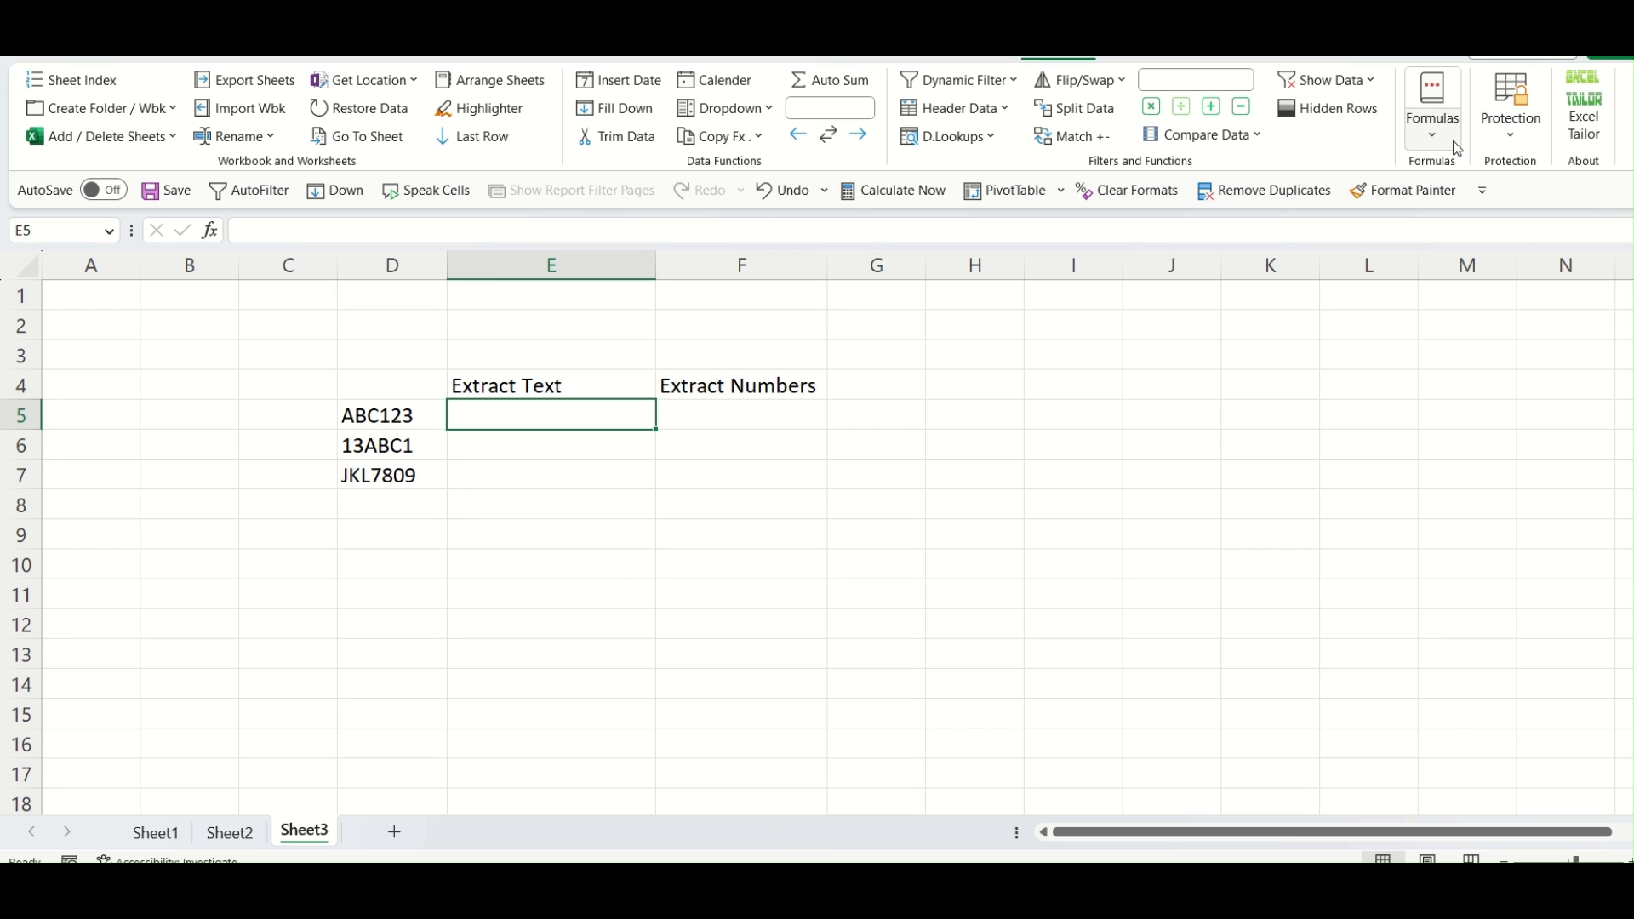
click(1431, 107)
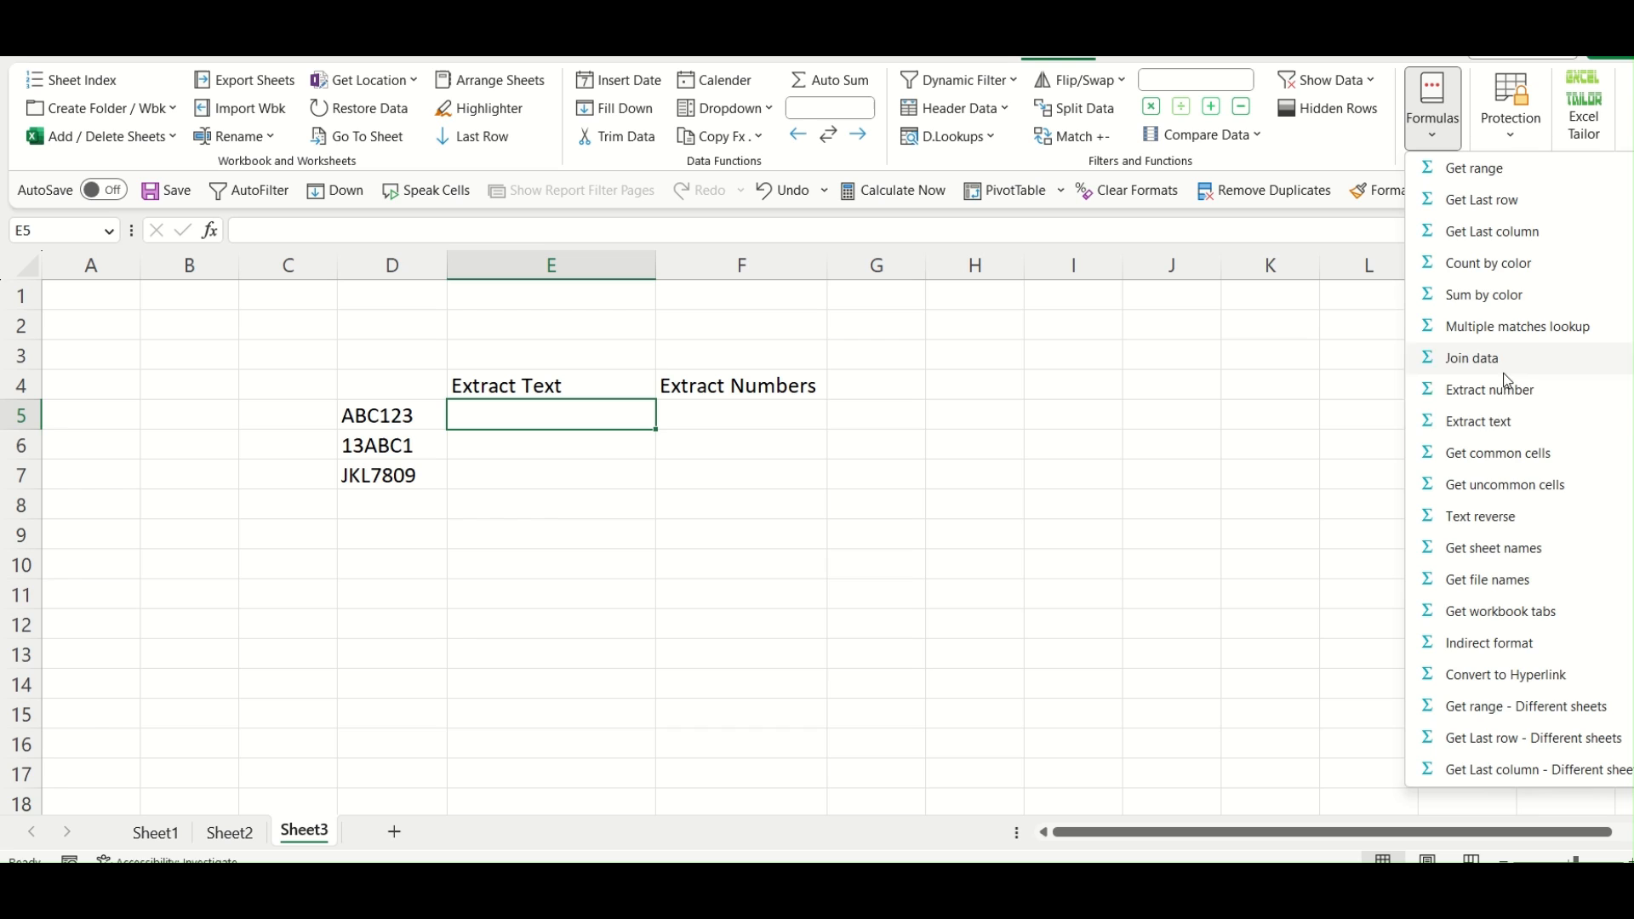
click(1476, 422)
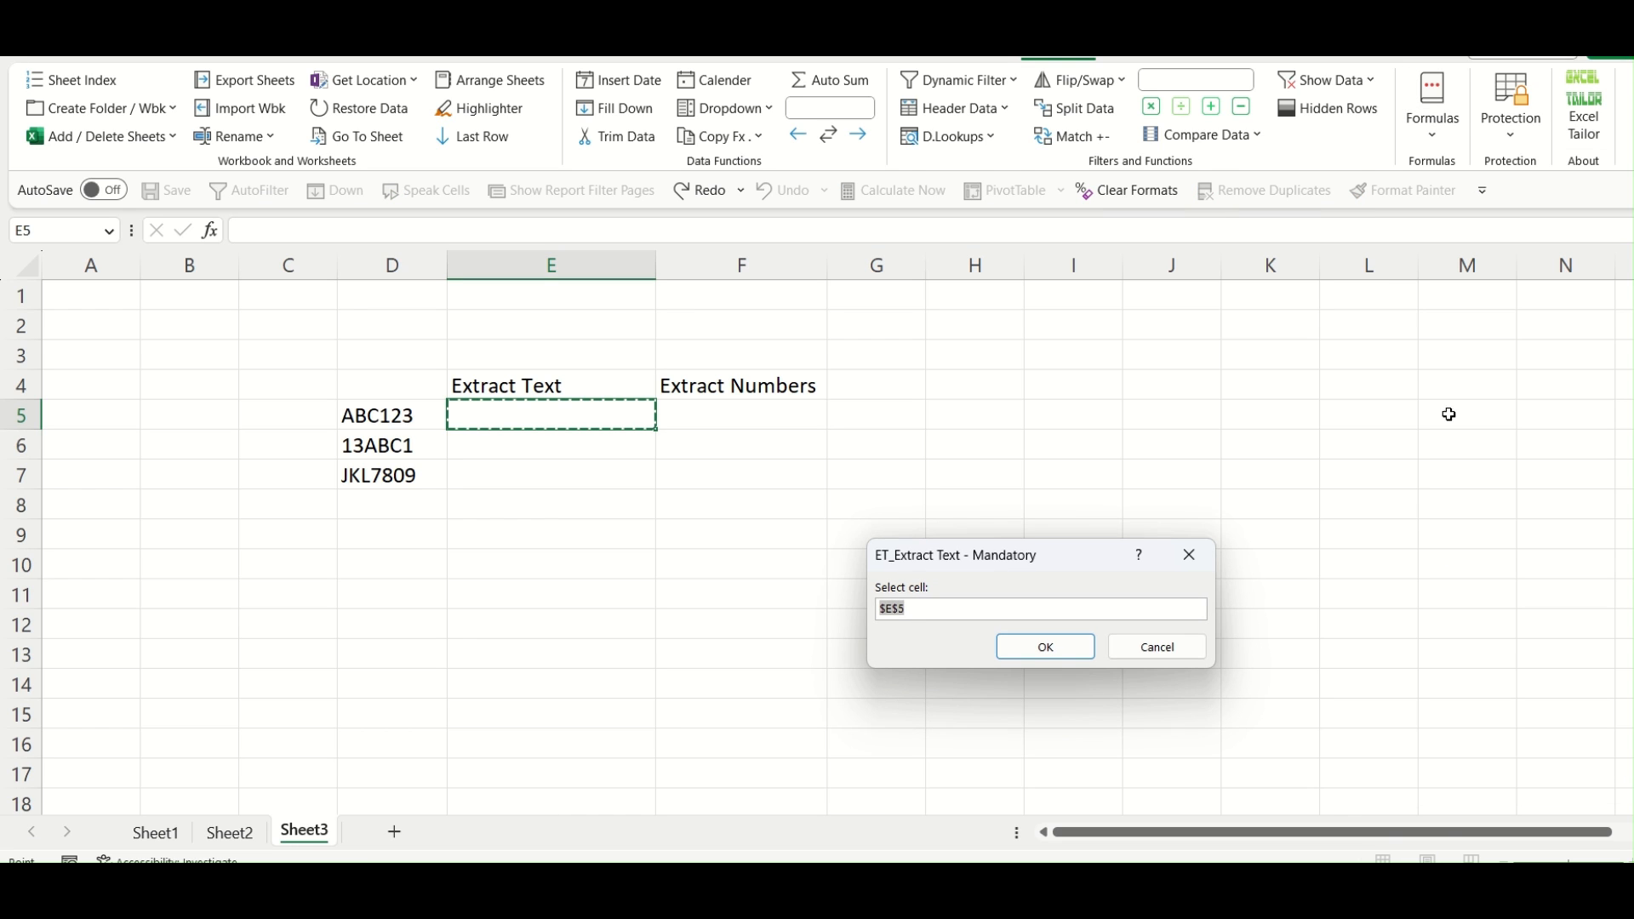
drag(953, 554, 946, 440)
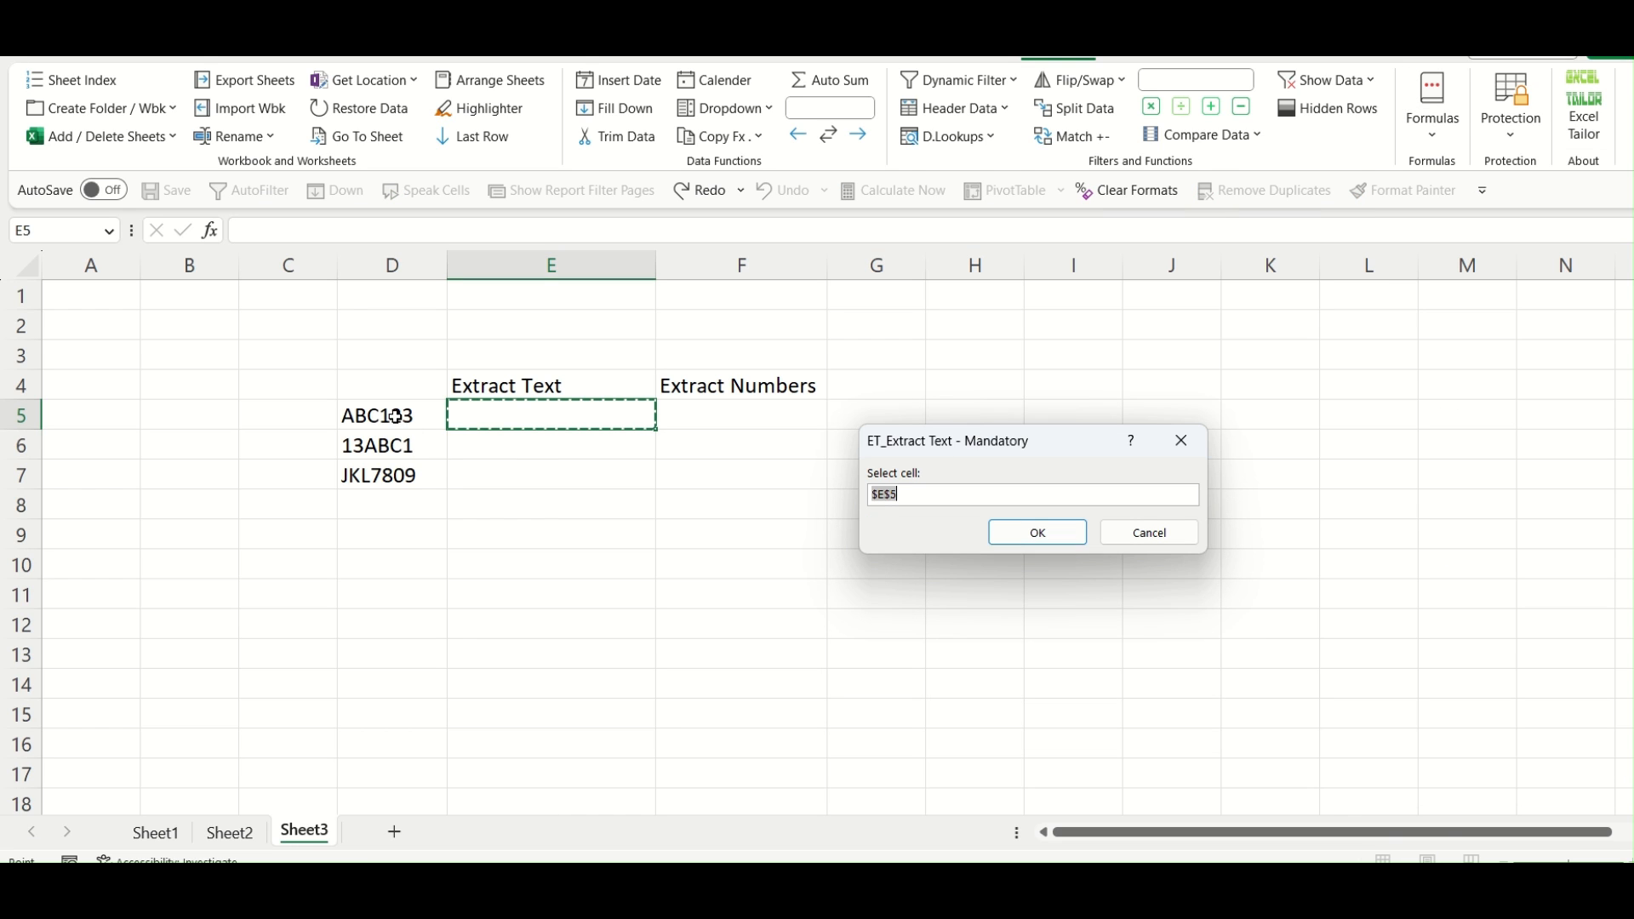
click(1035, 531)
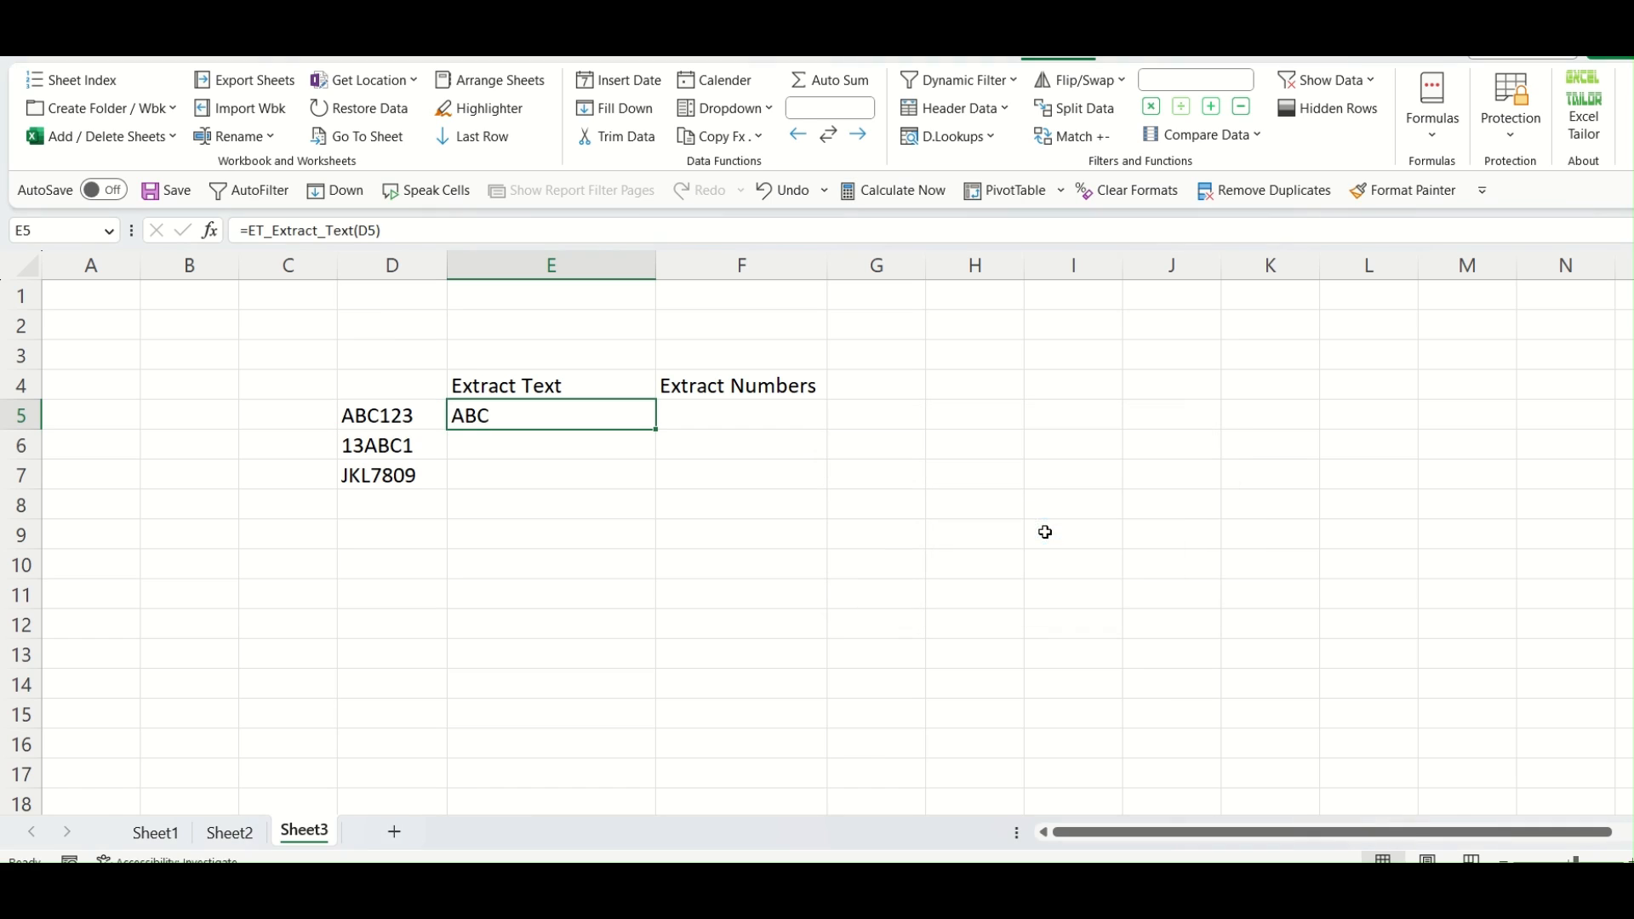
mouse_move(531, 419)
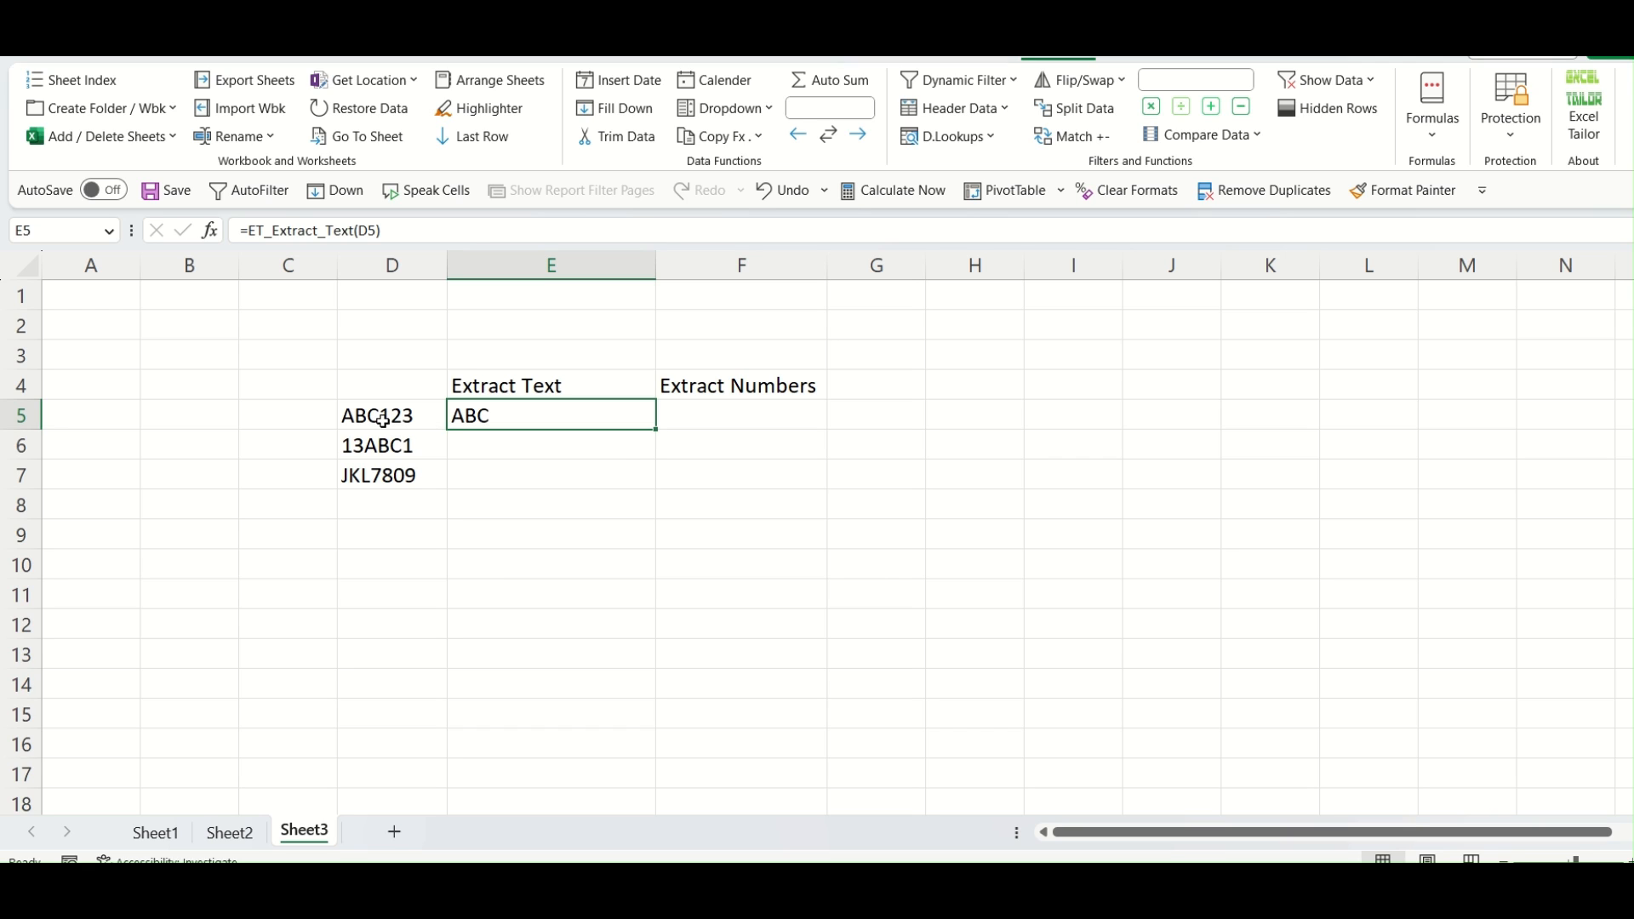
Fill E5's ET_Extract_Text formula down to E7, giving ABC and JKL.
click(391, 415)
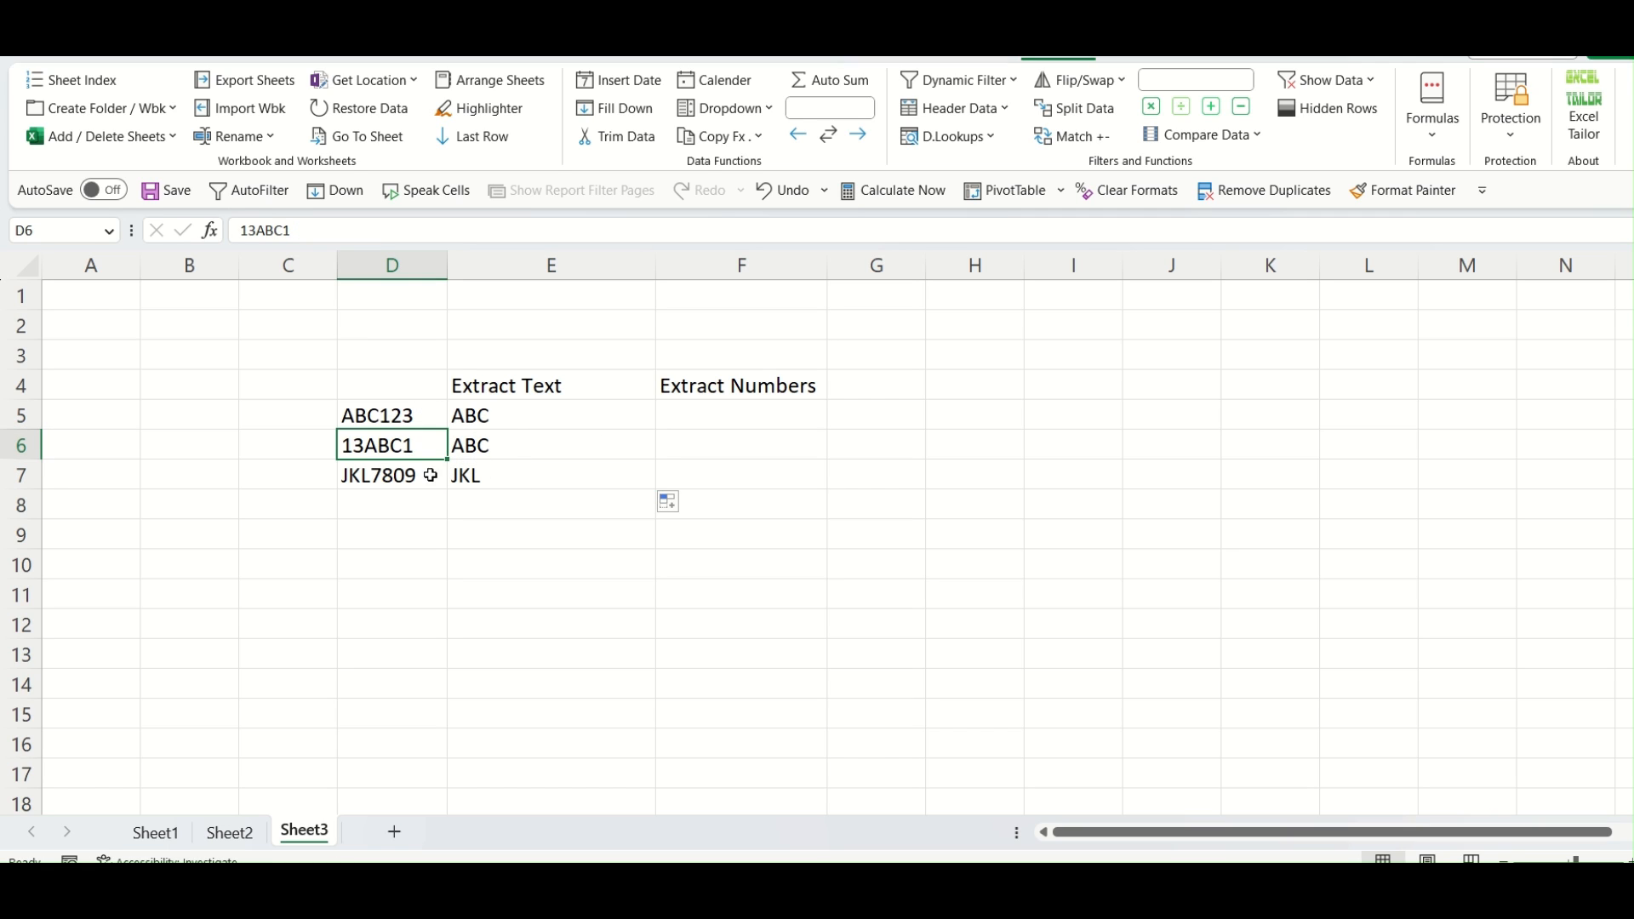
mouse_move(512, 456)
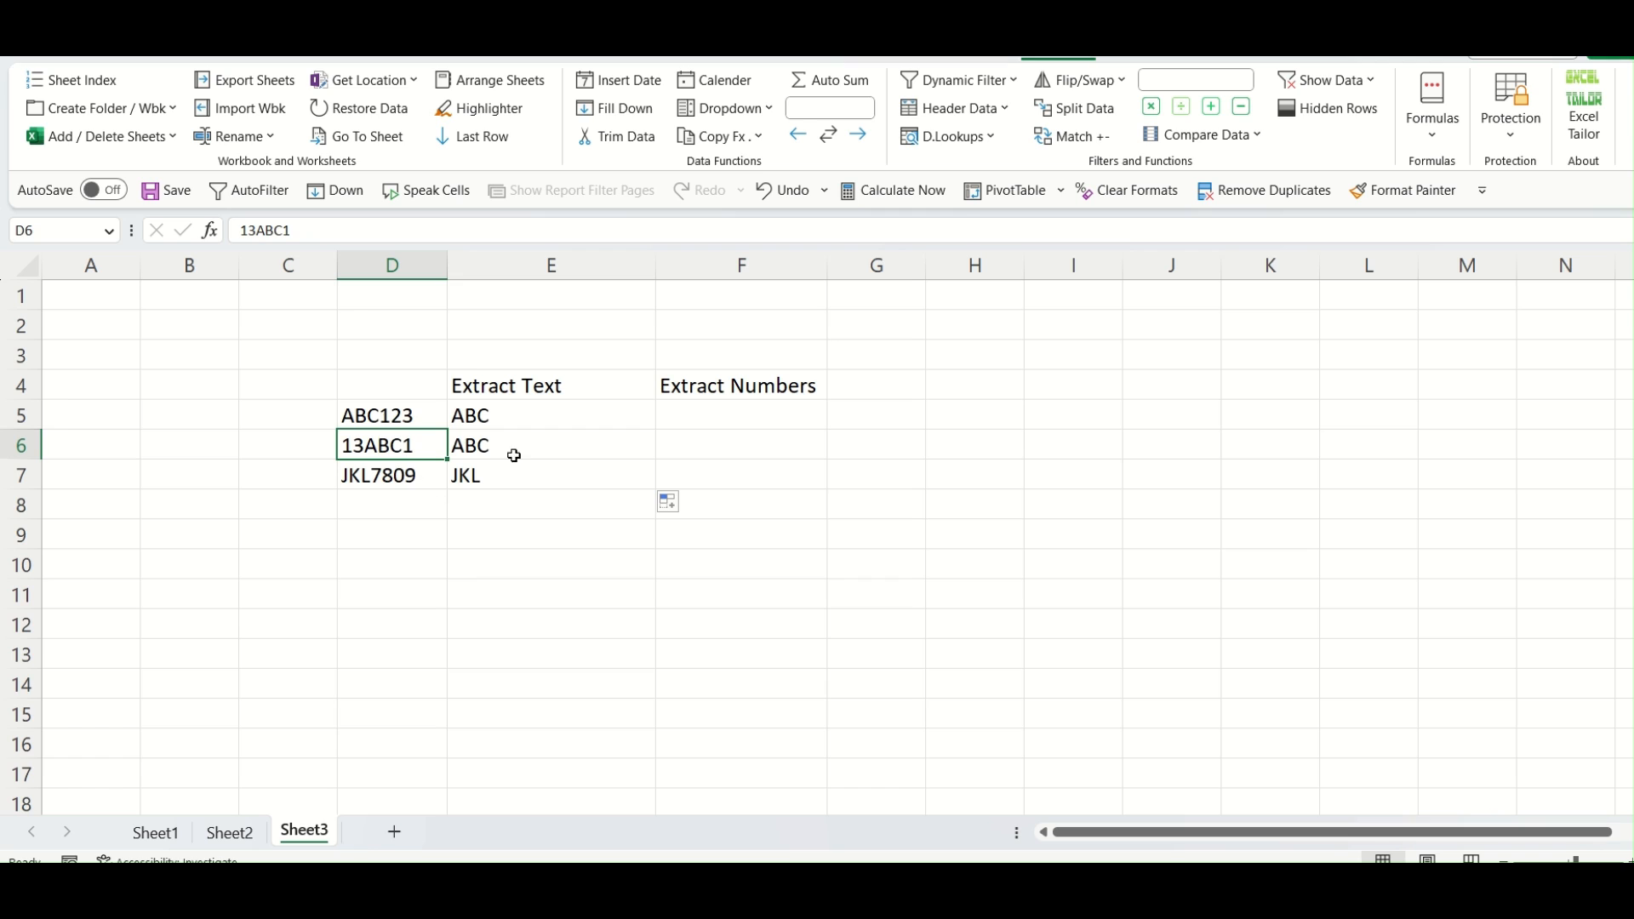
click(739, 594)
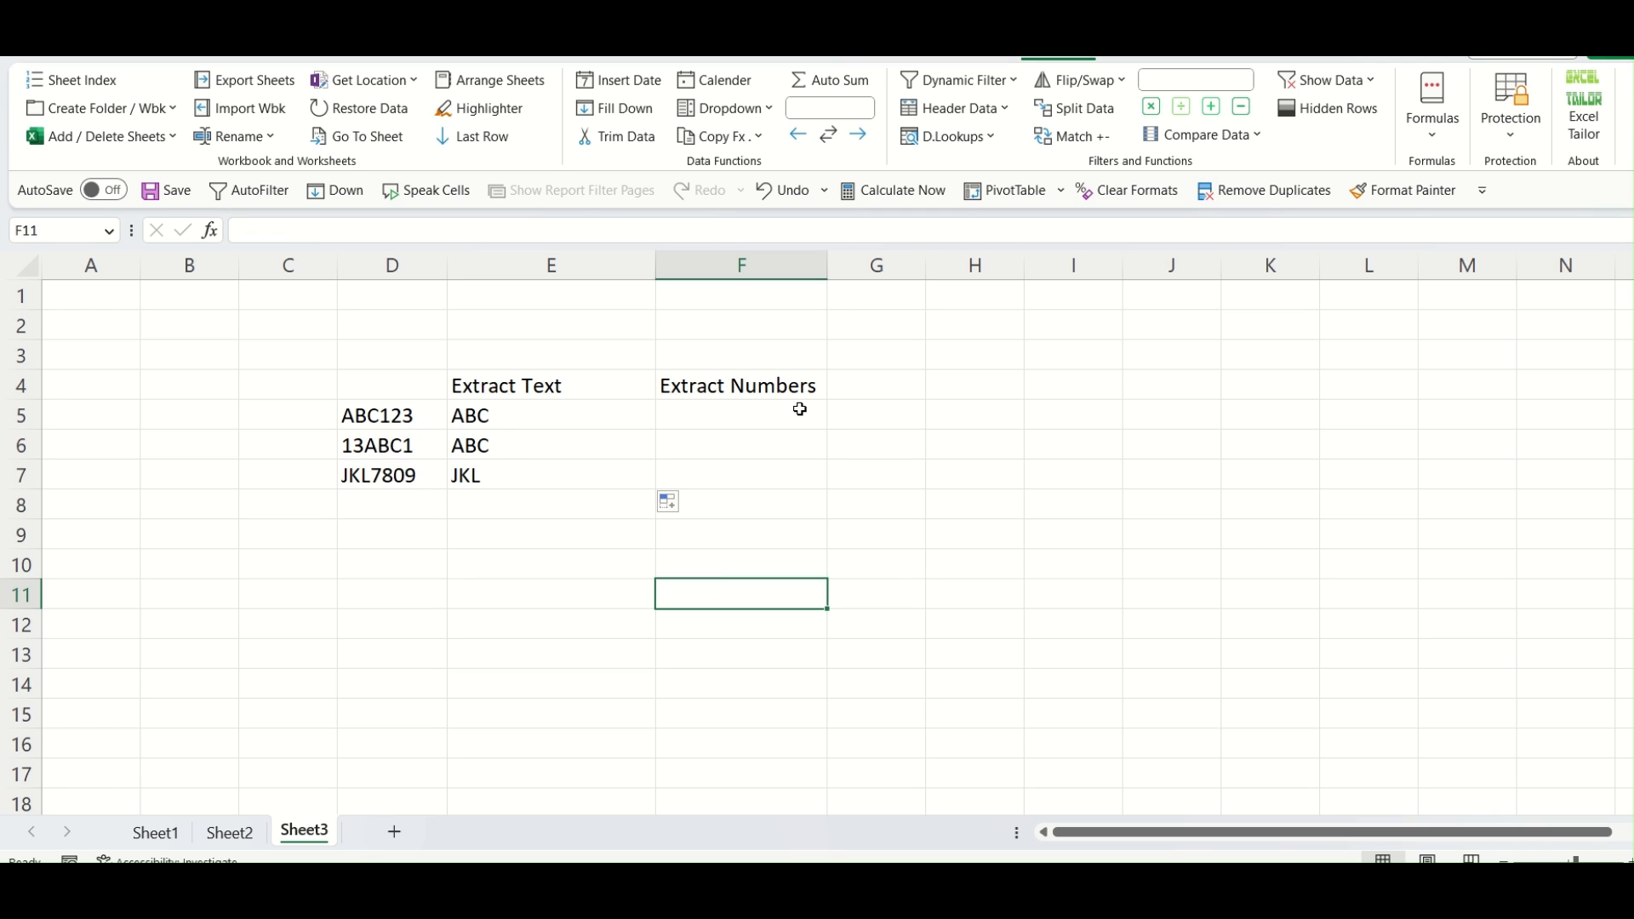
Add an Extract Number formula in F5 from D5 and extend it to F7 (123, 131, 7809).
click(739, 415)
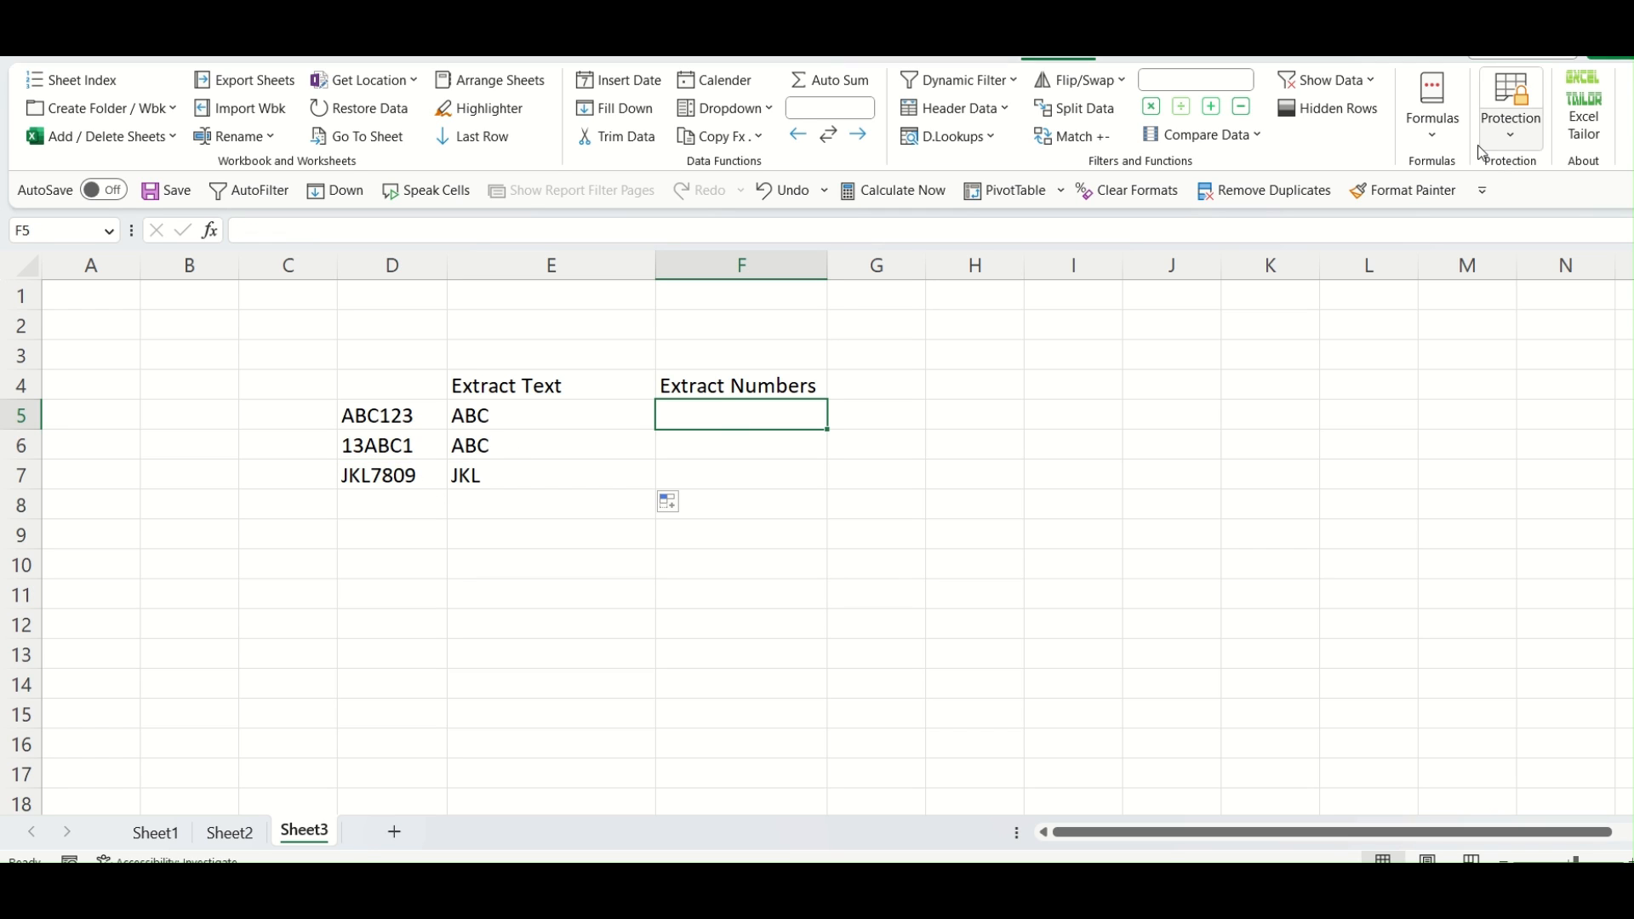
click(1431, 104)
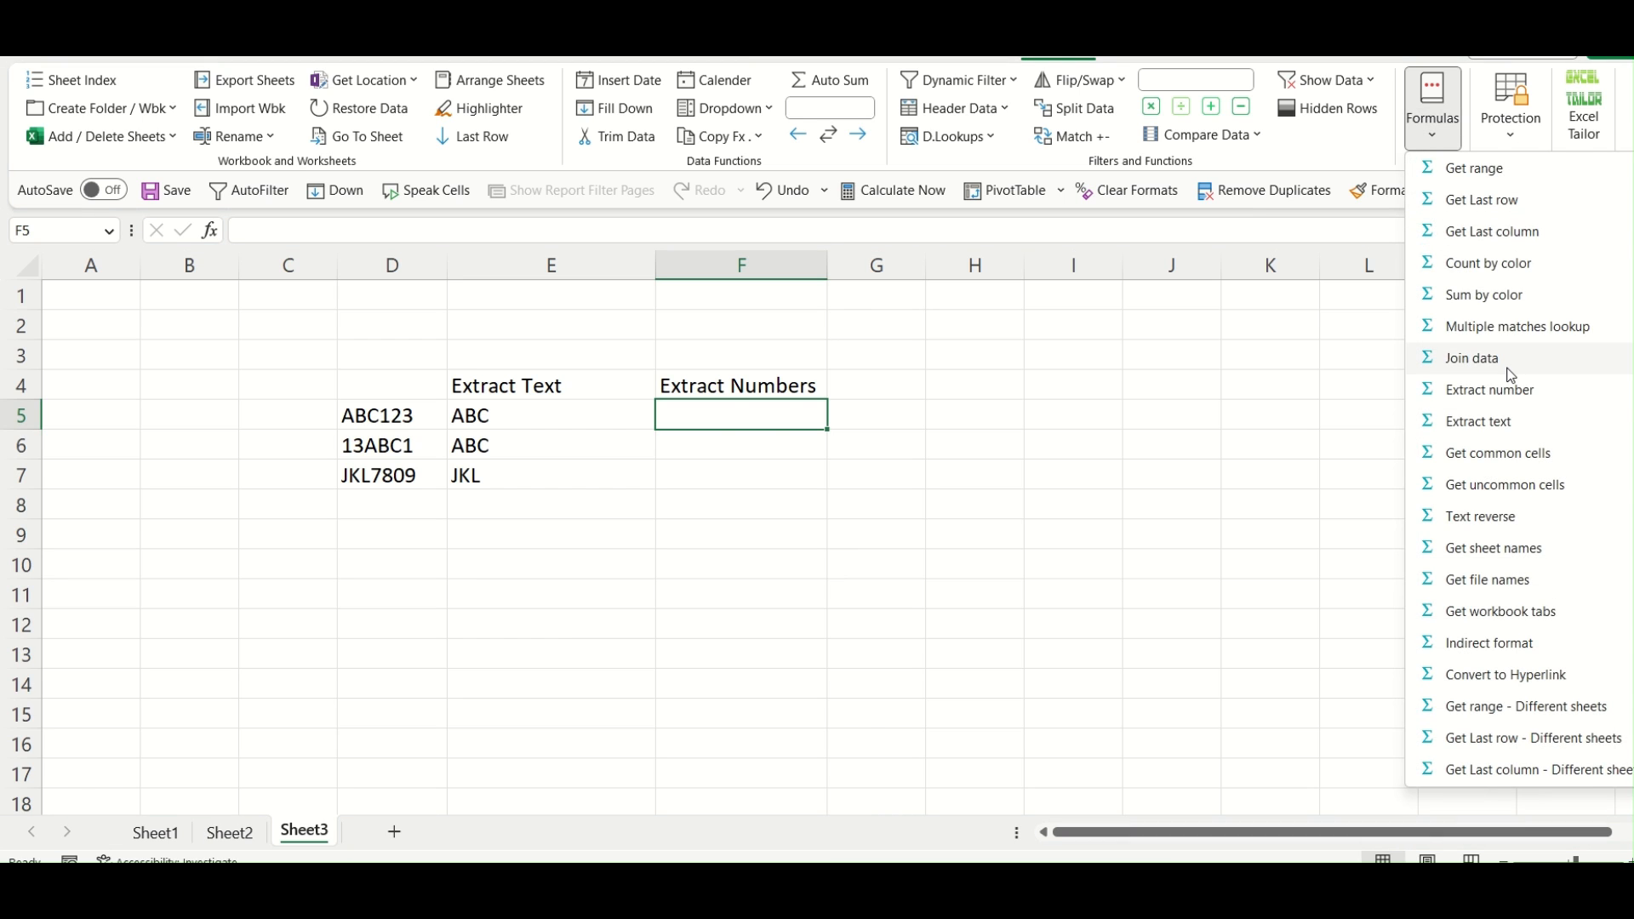
click(1489, 388)
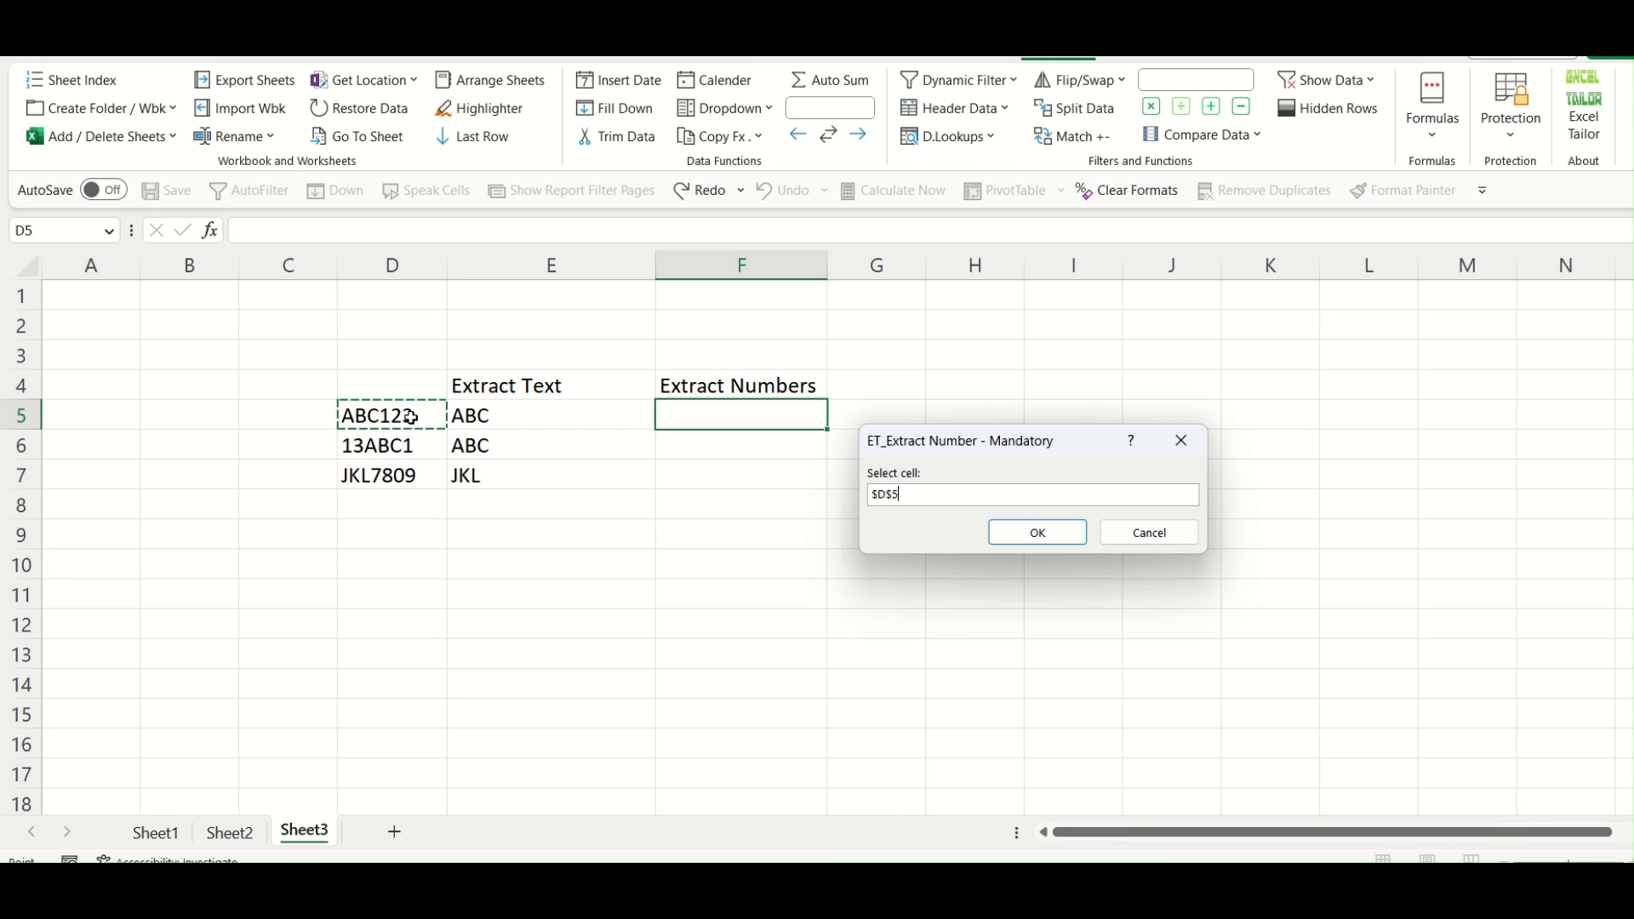
click(1036, 530)
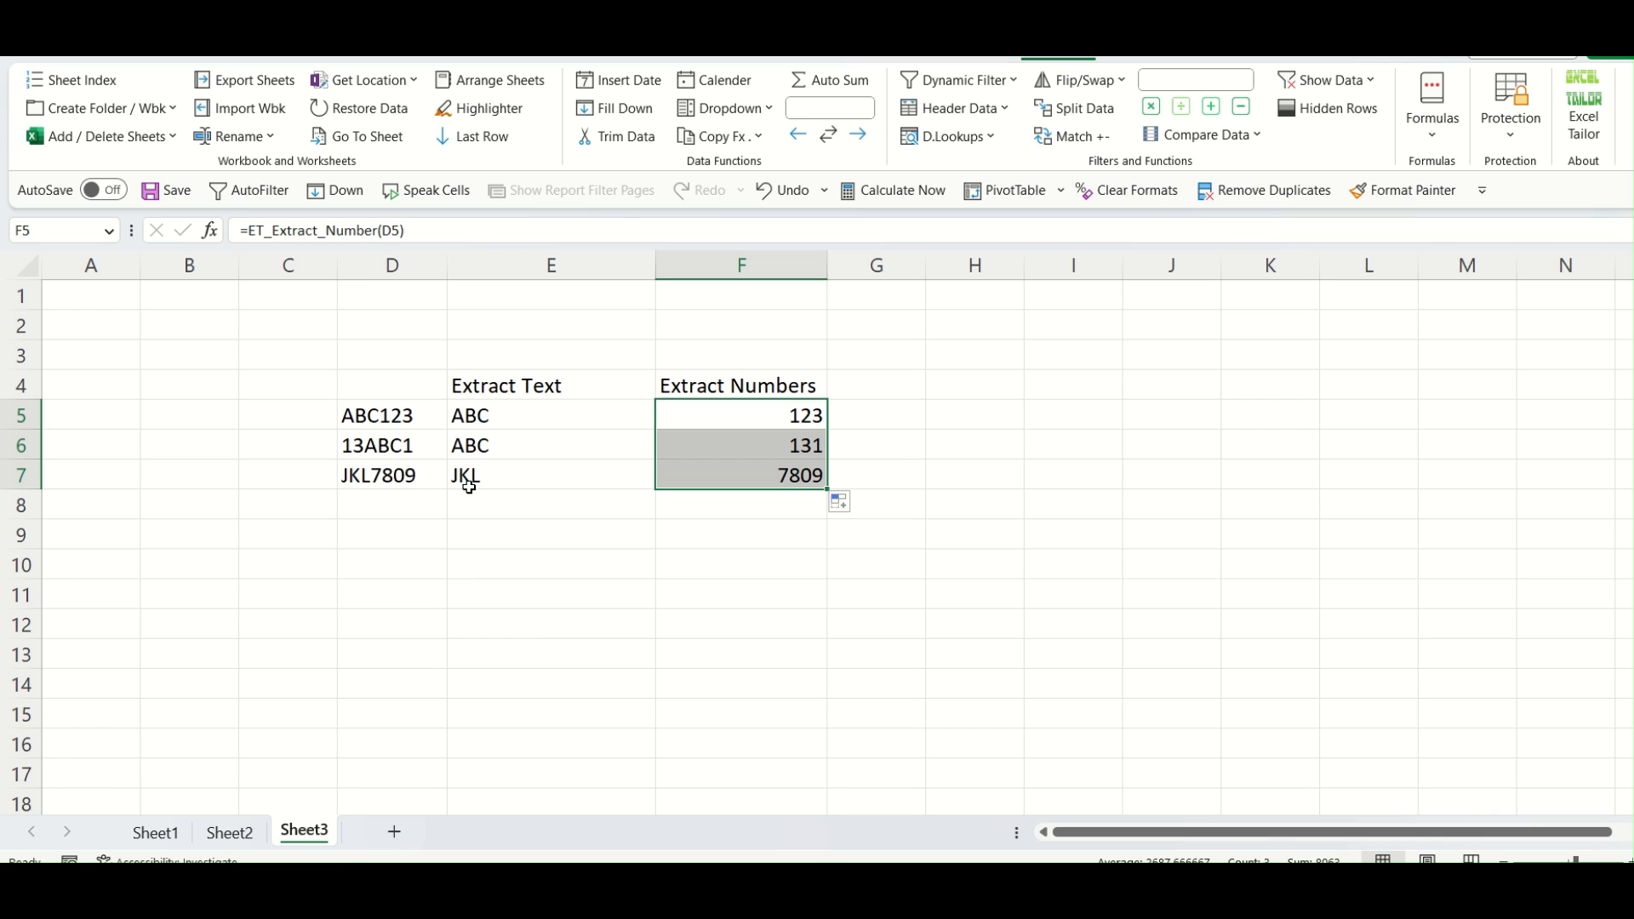
click(740, 563)
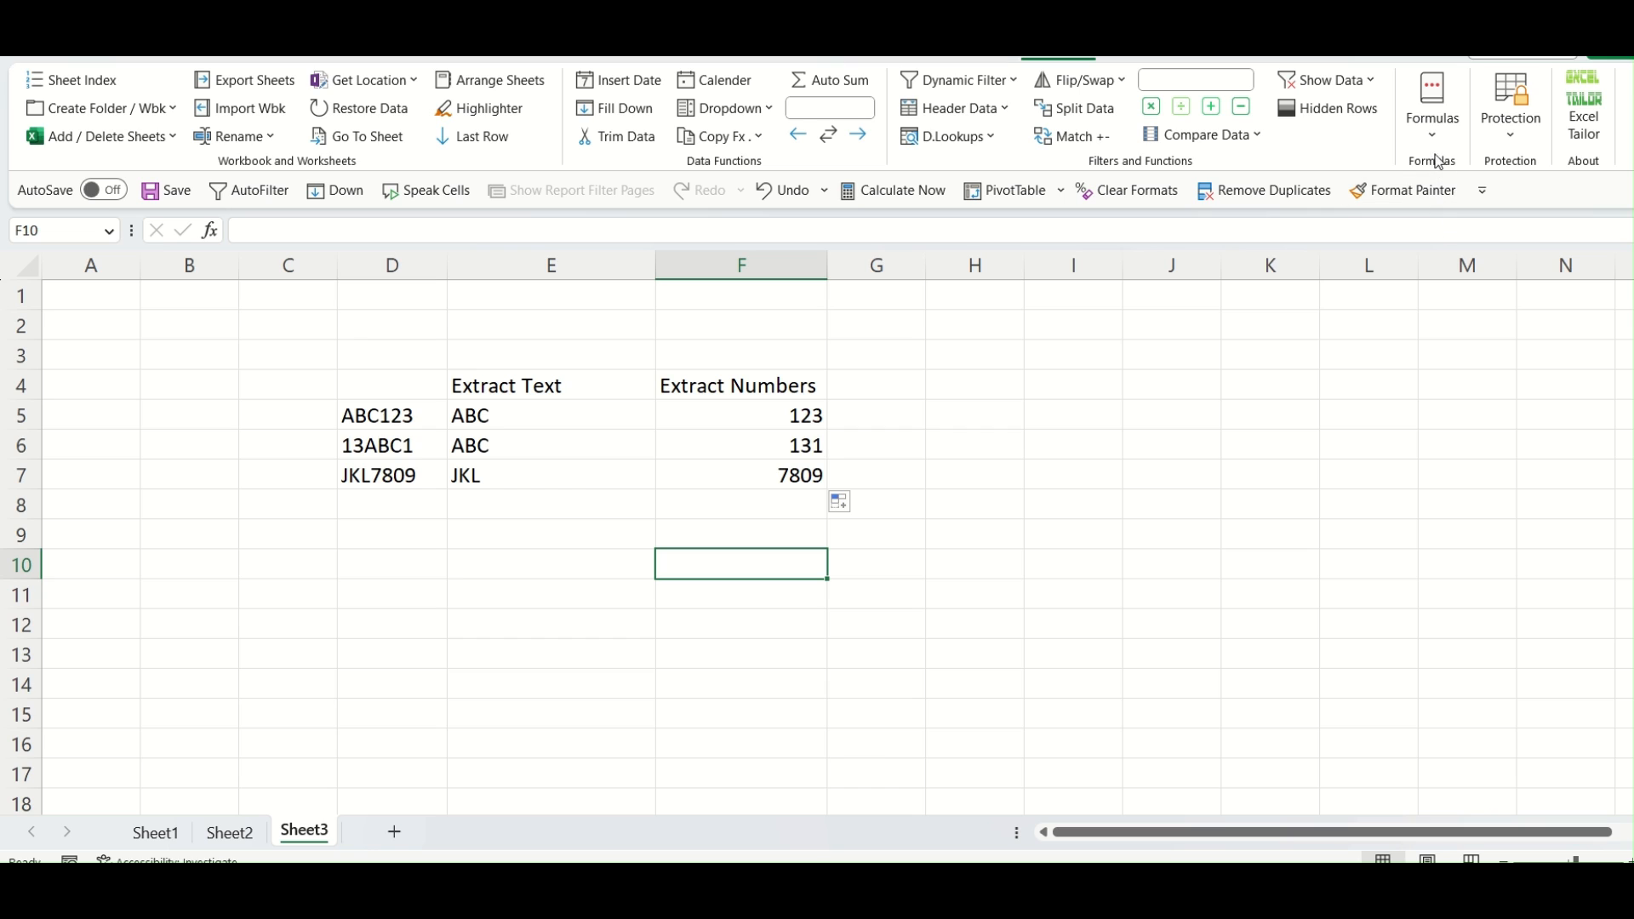
click(1430, 104)
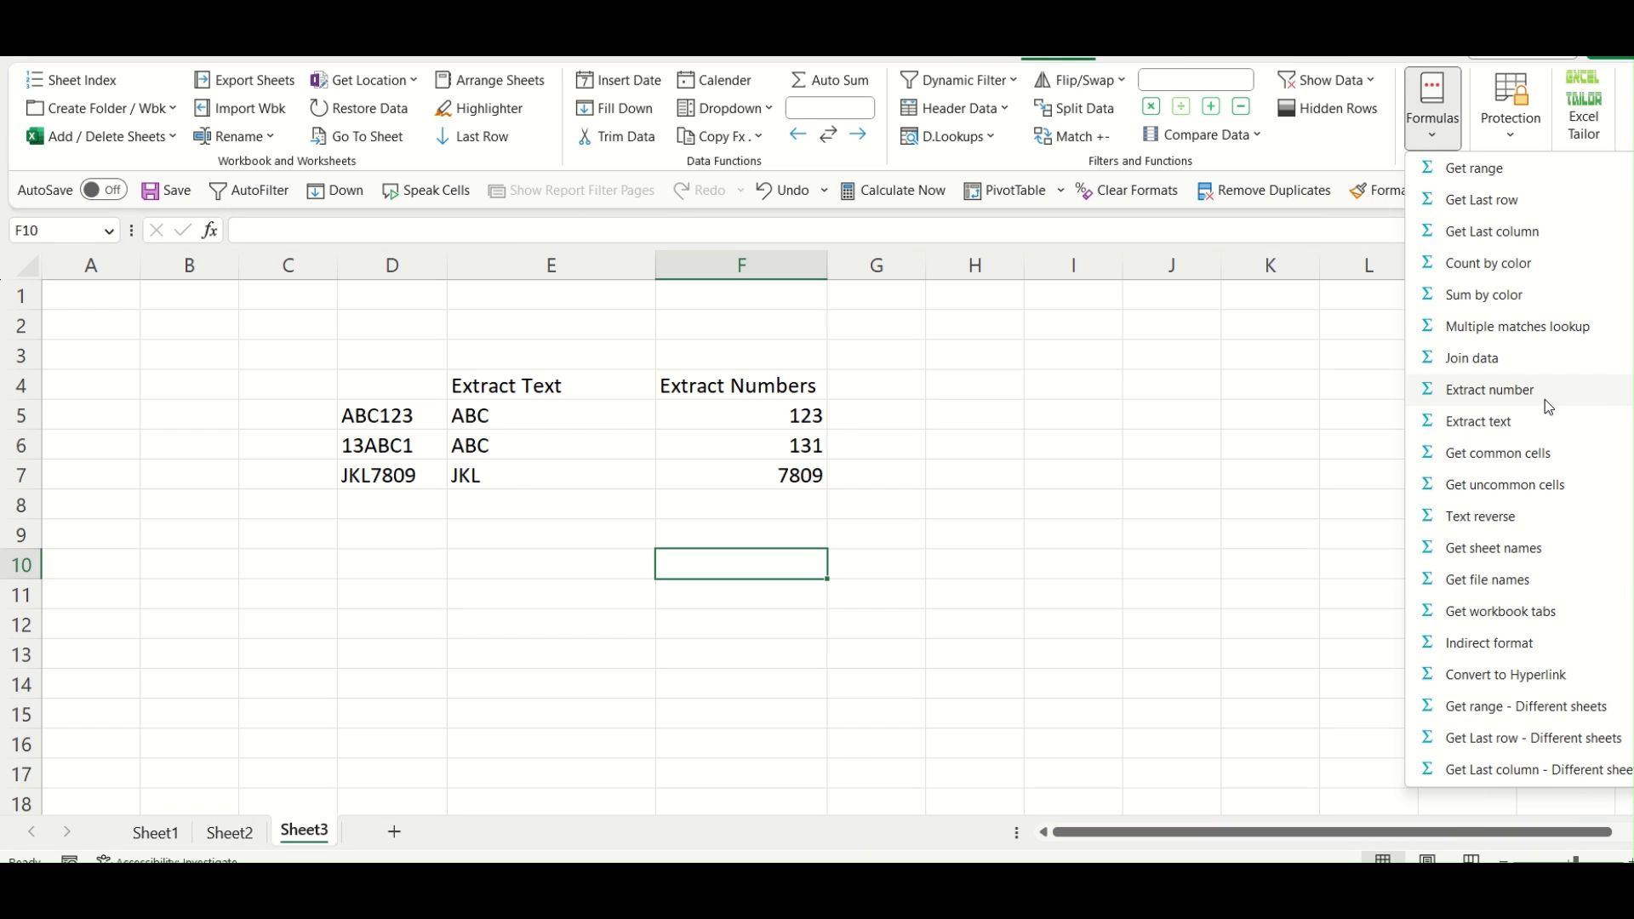